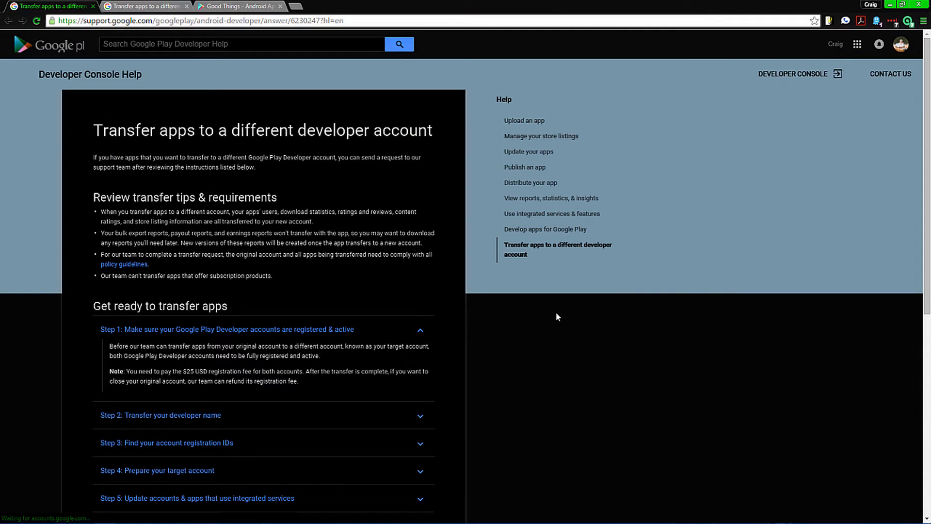
Expand 'Step 6: Submit your transfer request' in the app-transfer help article.
click(207, 21)
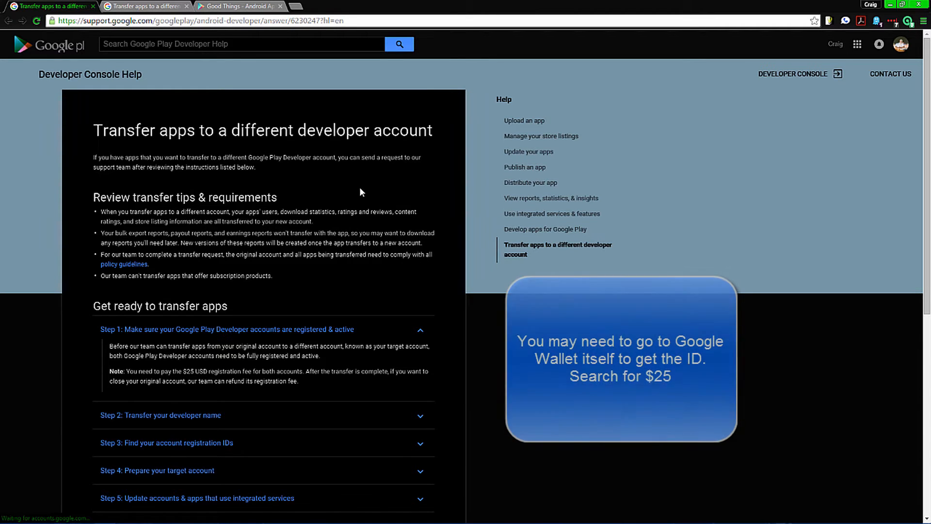
scroll(down, 3)
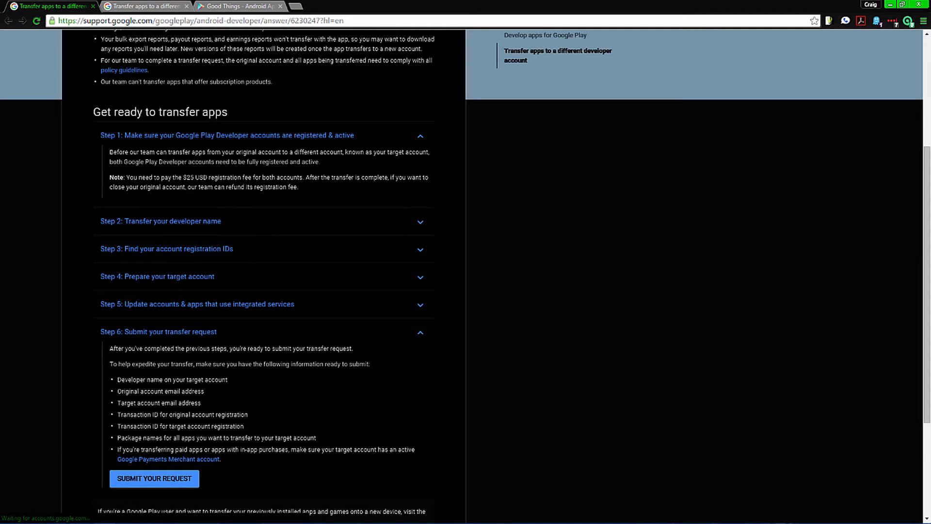
mouse_move(371, 192)
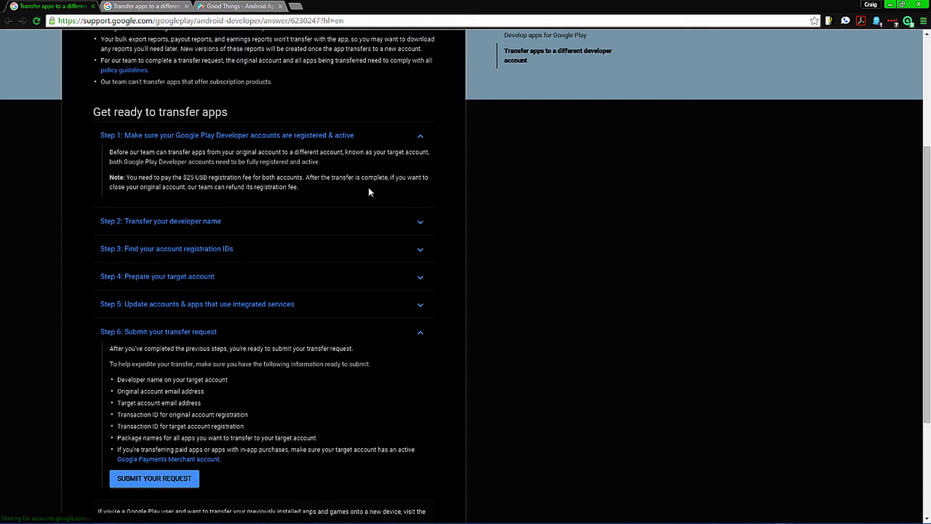
mouse_move(386, 206)
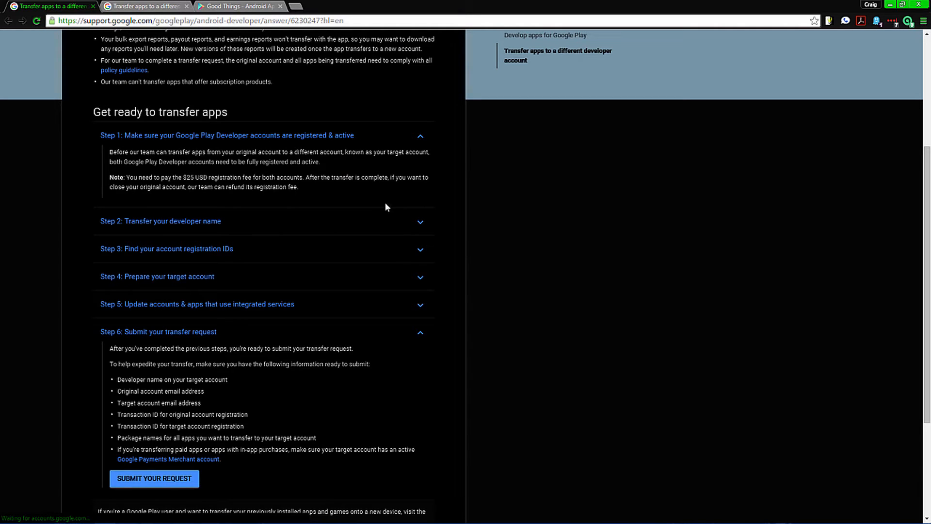
mouse_move(332, 243)
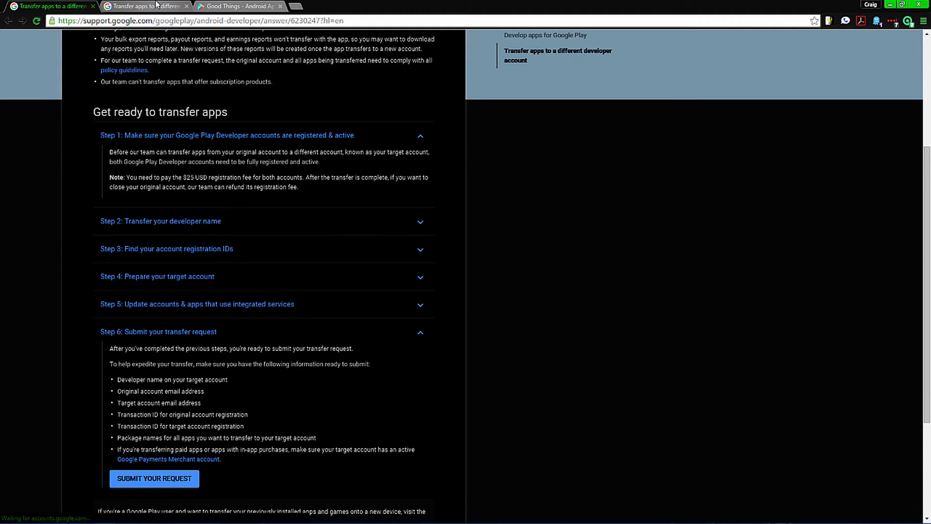
Launch the app-transfer request form via 'Submit your request' under Step 6.
click(154, 479)
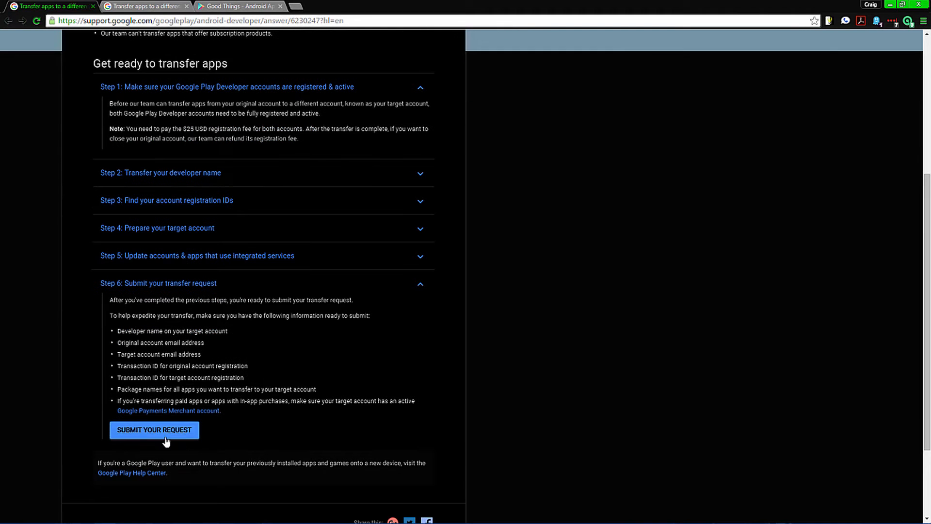
click(154, 430)
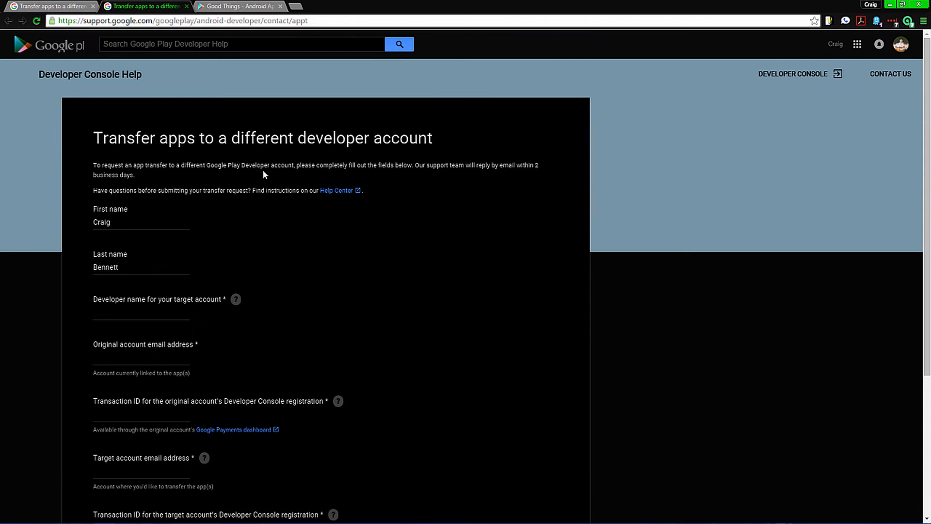
Reach the app and package names field, then bring up the Good Things store listing.
scroll(down, 3)
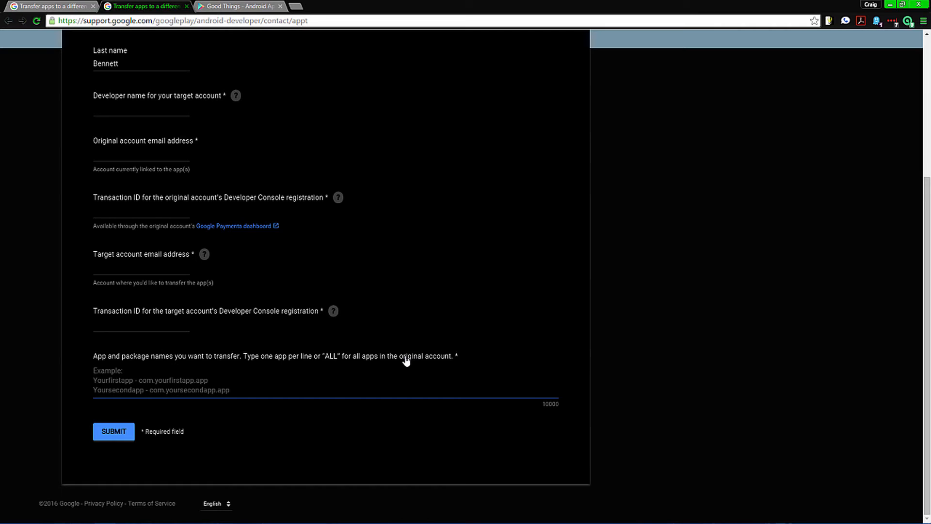
click(247, 6)
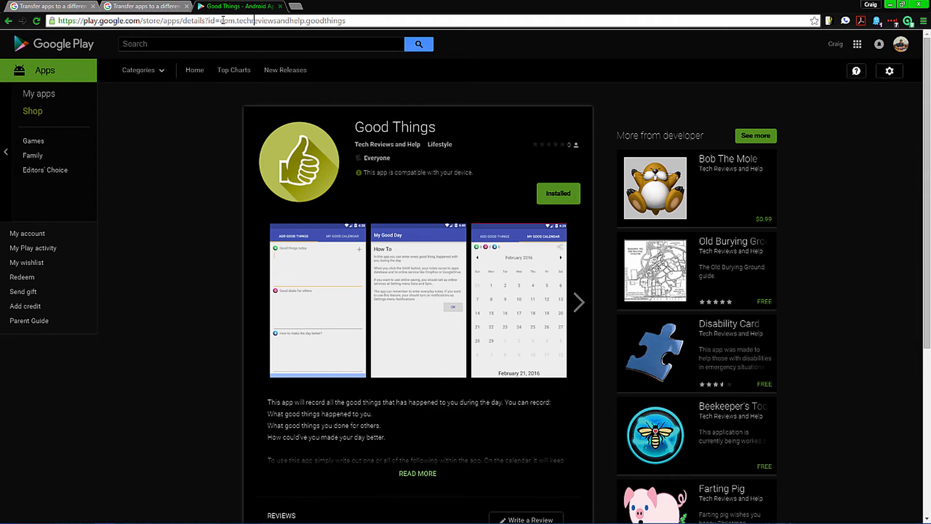
Select and copy the Good Things package name from the listing's address bar.
double_click(265, 21)
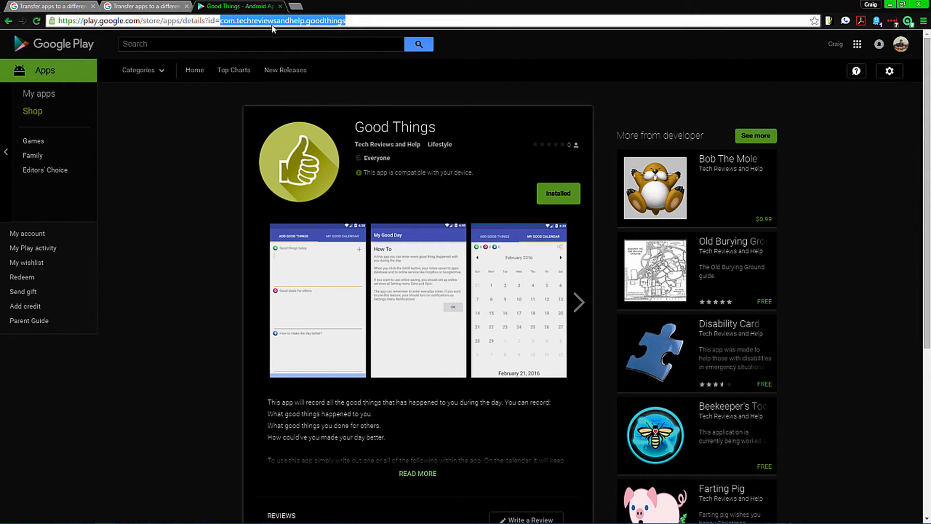
mouse_move(314, 27)
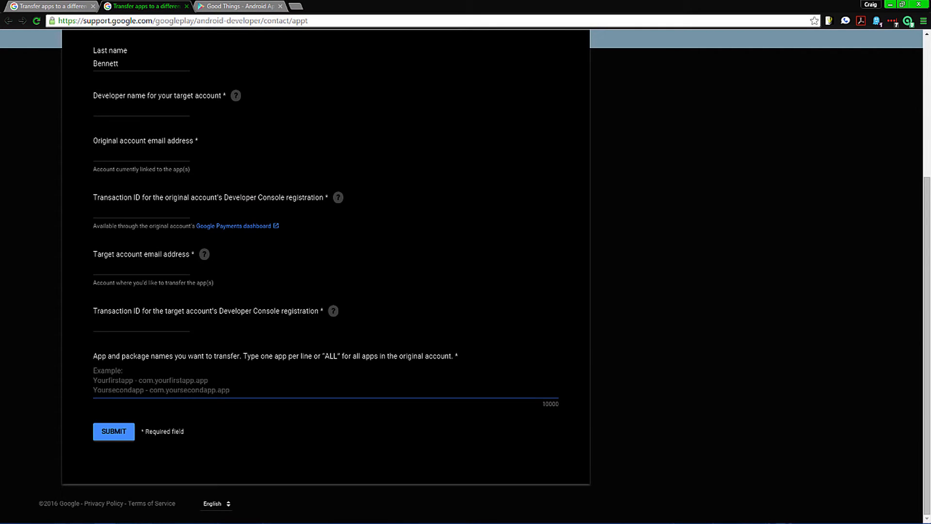
click(248, 6)
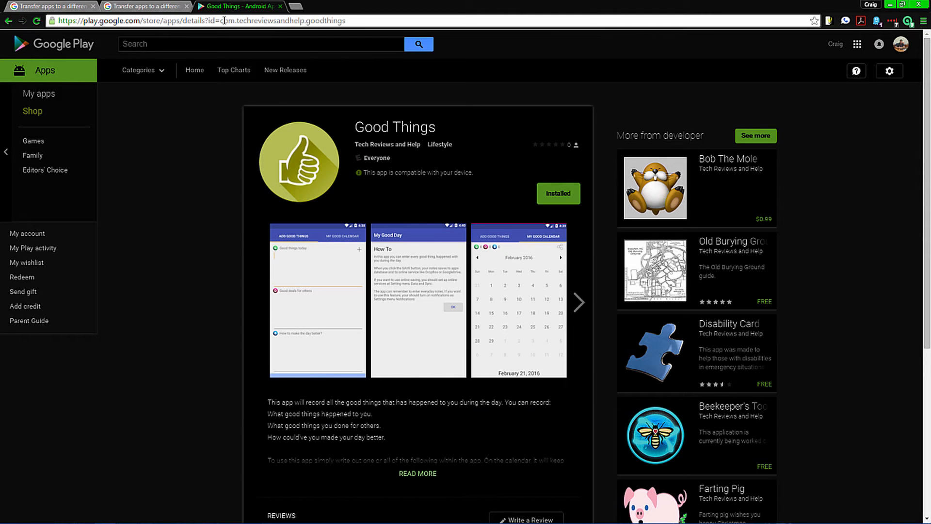
double_click(231, 21)
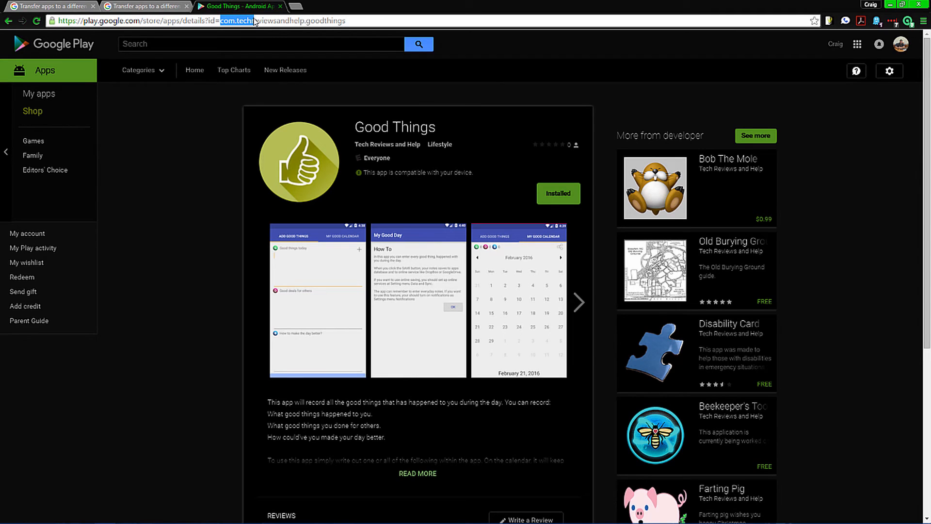
click(373, 21)
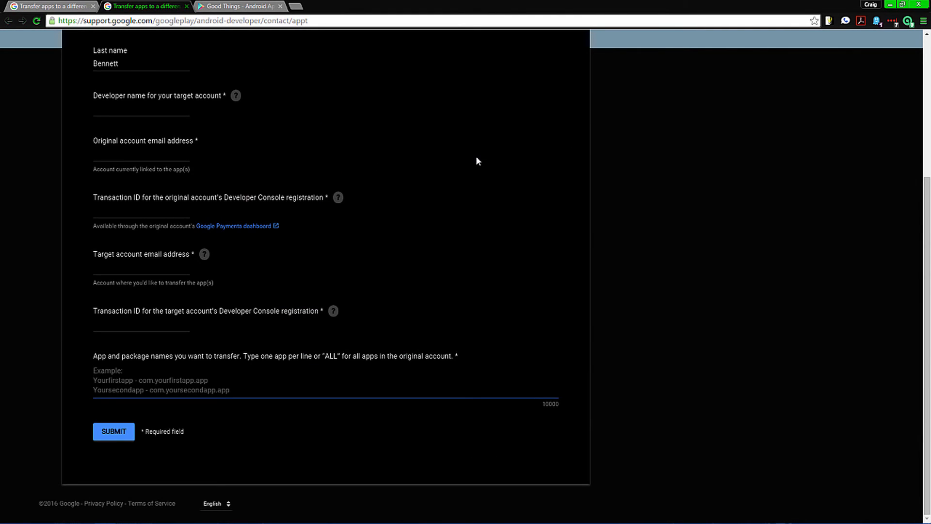
Place the cursor in the 'App and package names you want to transfer' box.
click(110, 380)
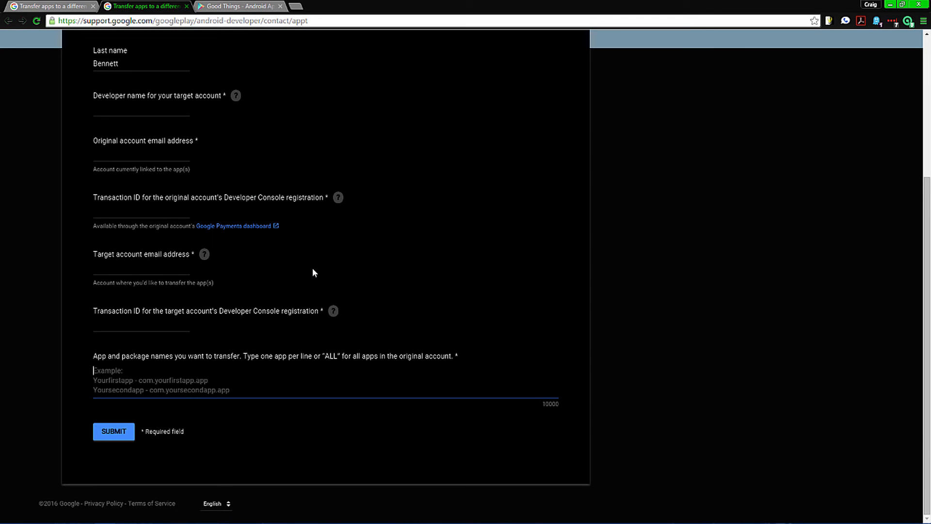
mouse_move(317, 265)
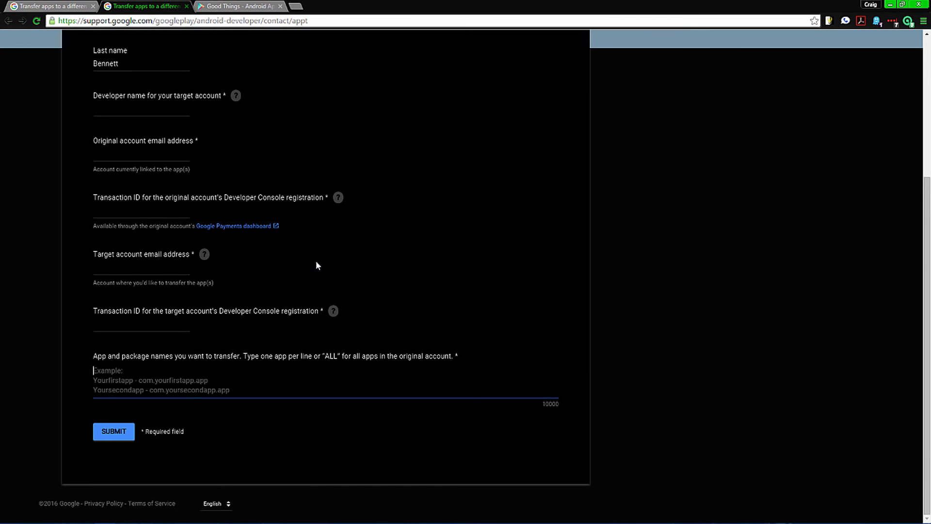